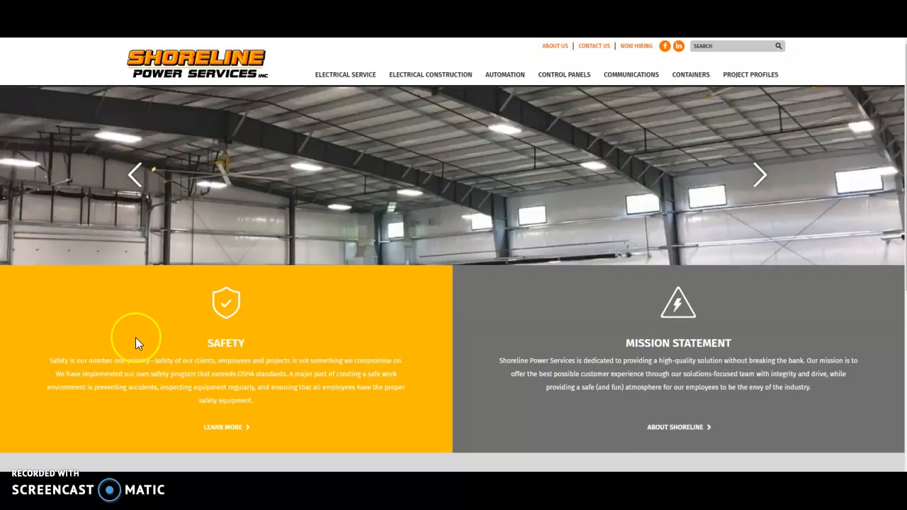
mouse_move(629, 238)
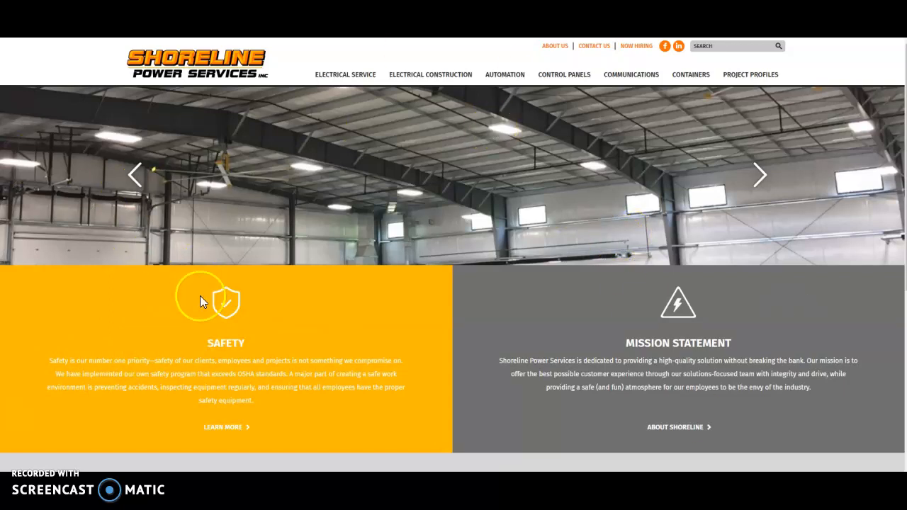
Step: Go to the Commercial electrical services page and scroll through its service descriptions
scroll("down", 3)
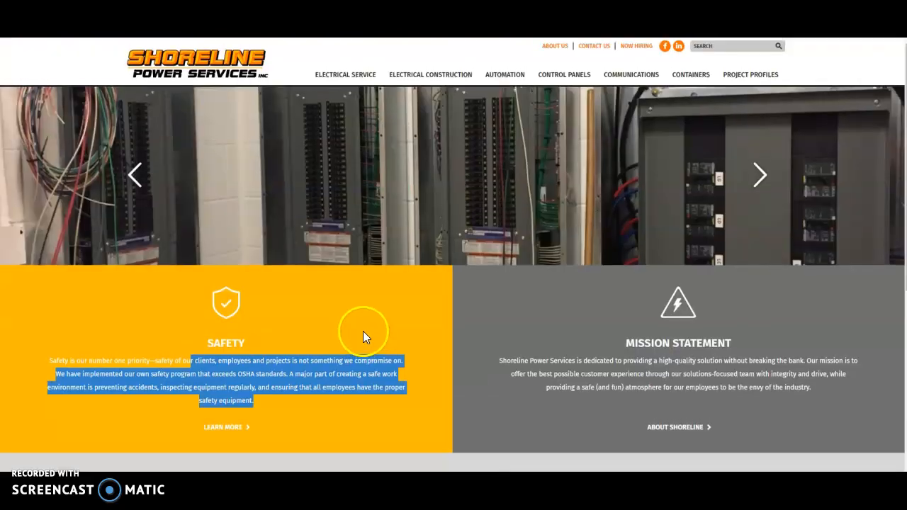
mouse_move(431, 75)
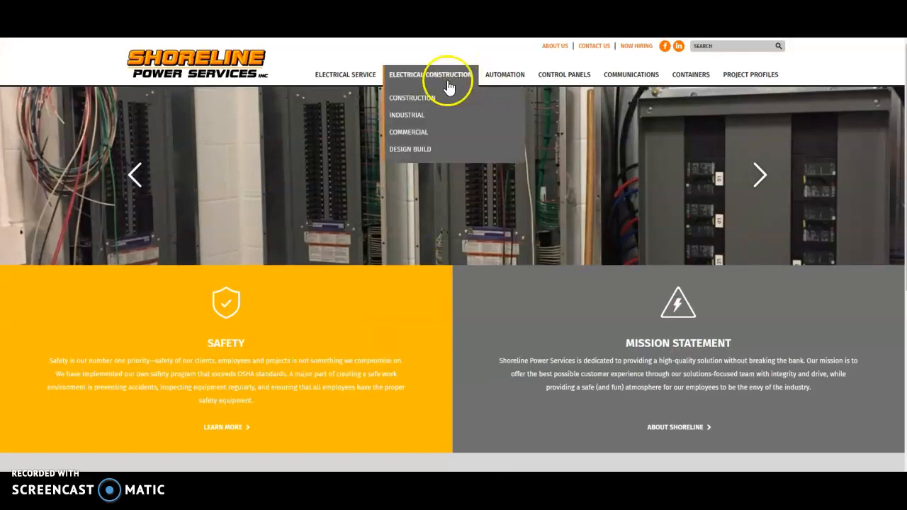
mouse_move(345, 74)
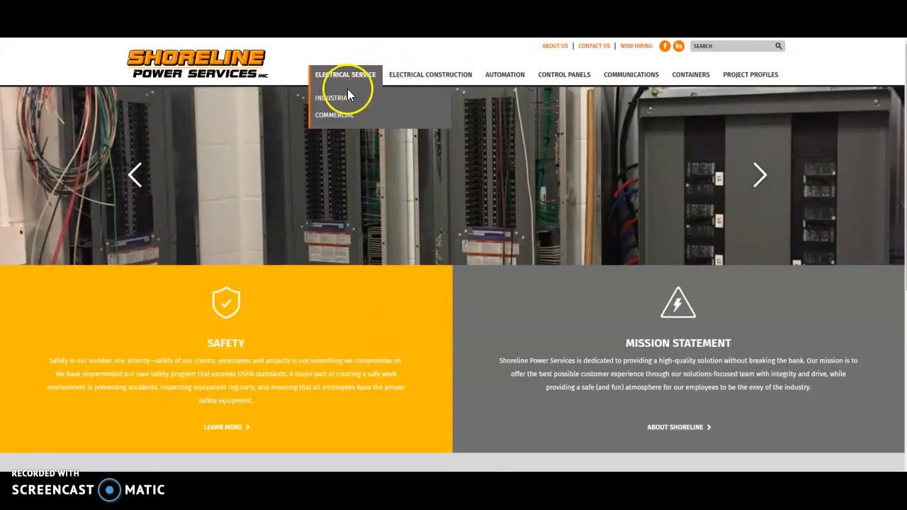
left_click(334, 115)
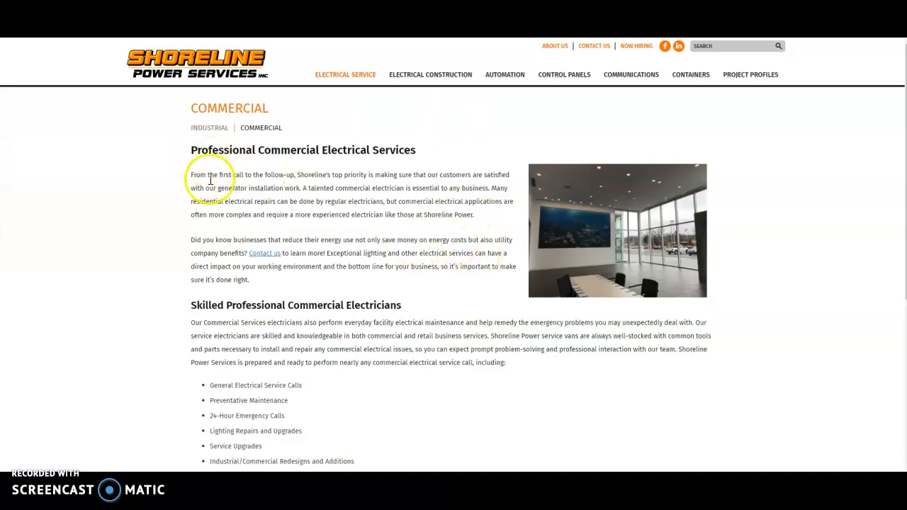
mouse_move(268, 145)
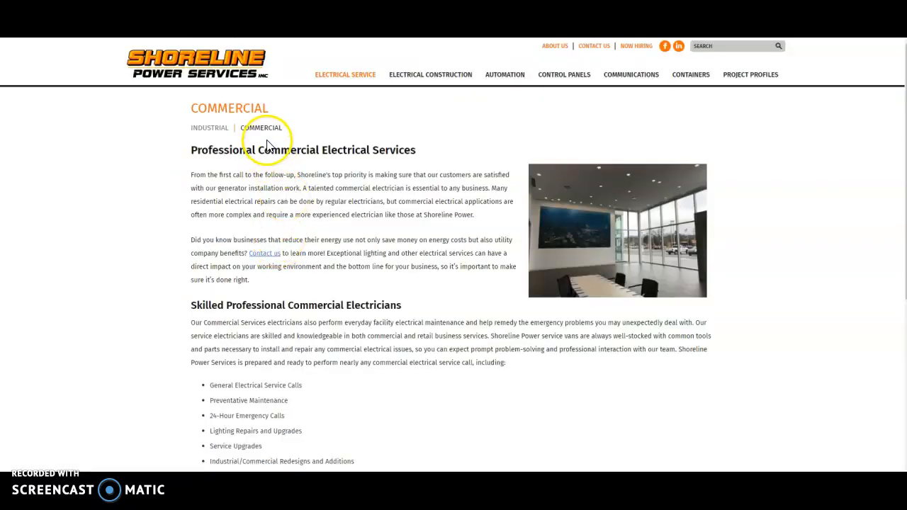
scroll("down", 3)
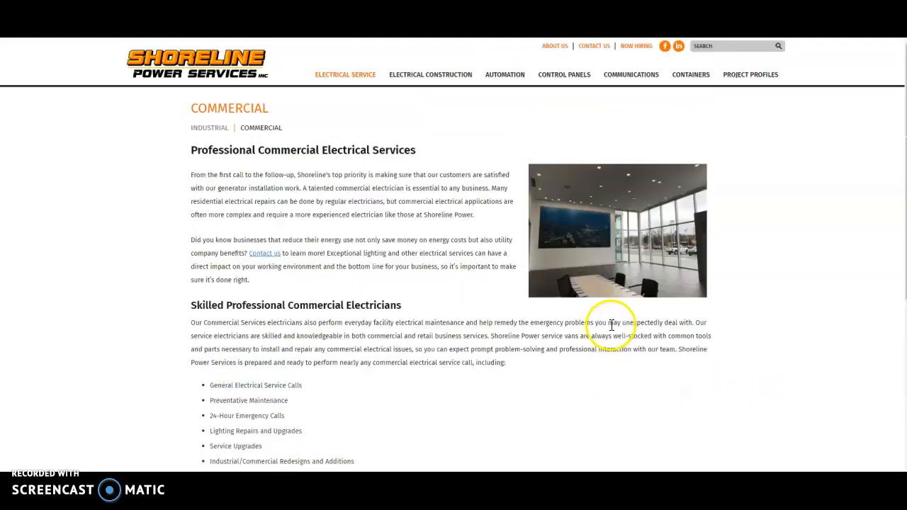
mouse_move(621, 291)
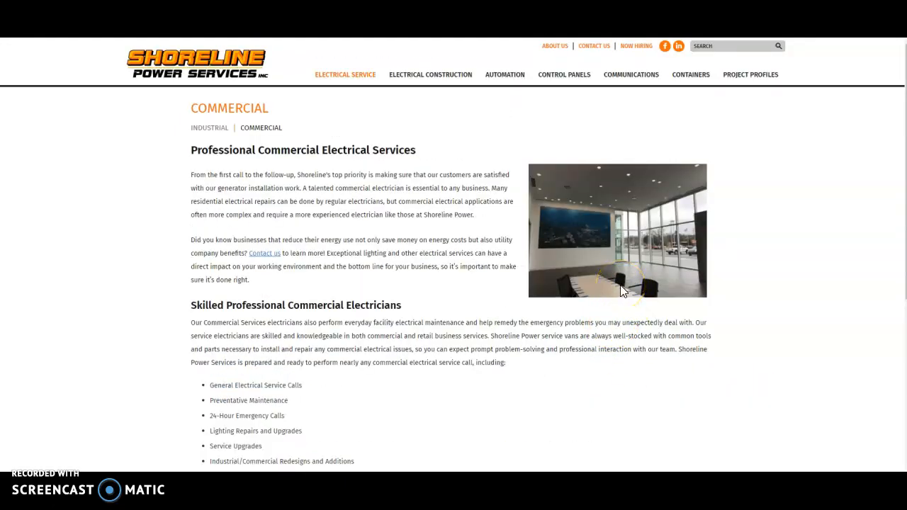
mouse_move(512, 153)
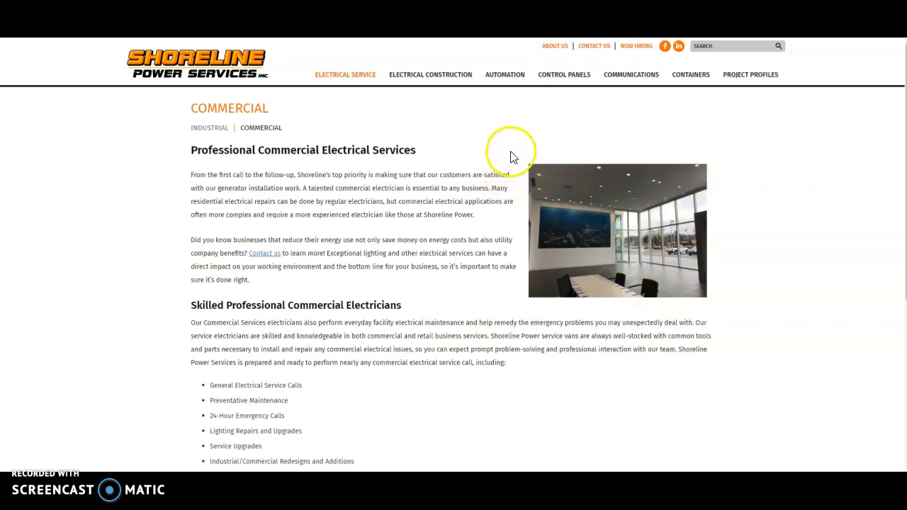
mouse_move(455, 157)
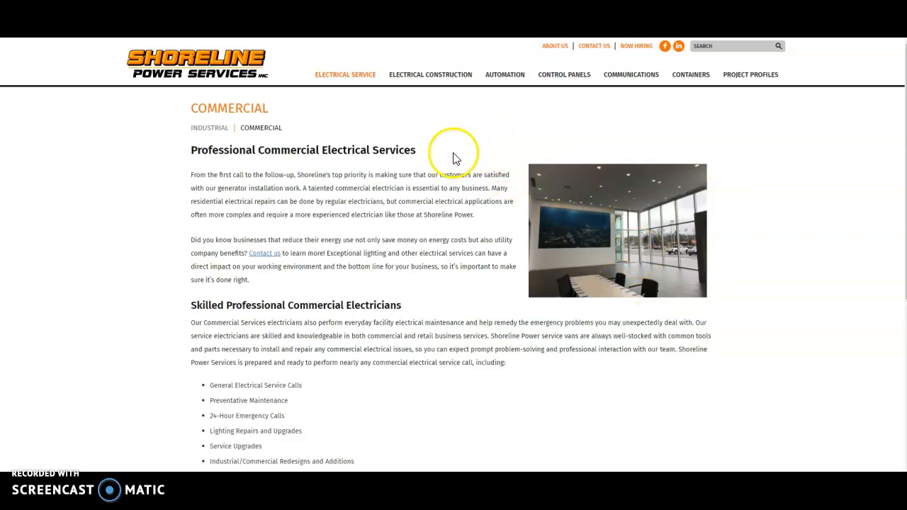
mouse_move(430, 75)
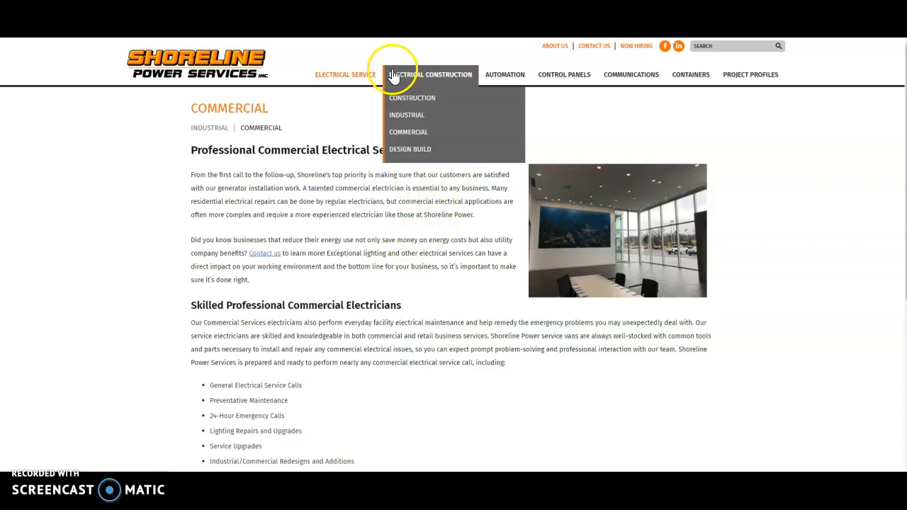
Step: Go to the Industrial page and scroll through its list of industrial services
left_click(406, 115)
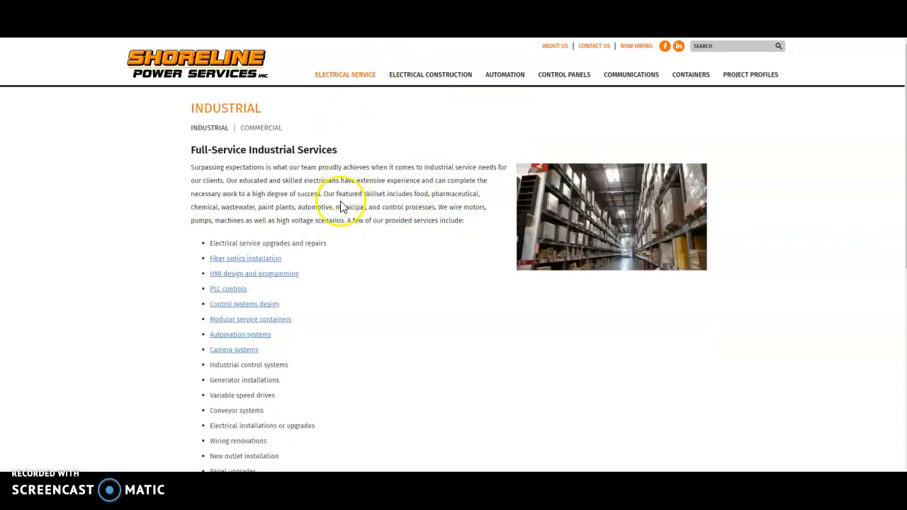
scroll("down", 3)
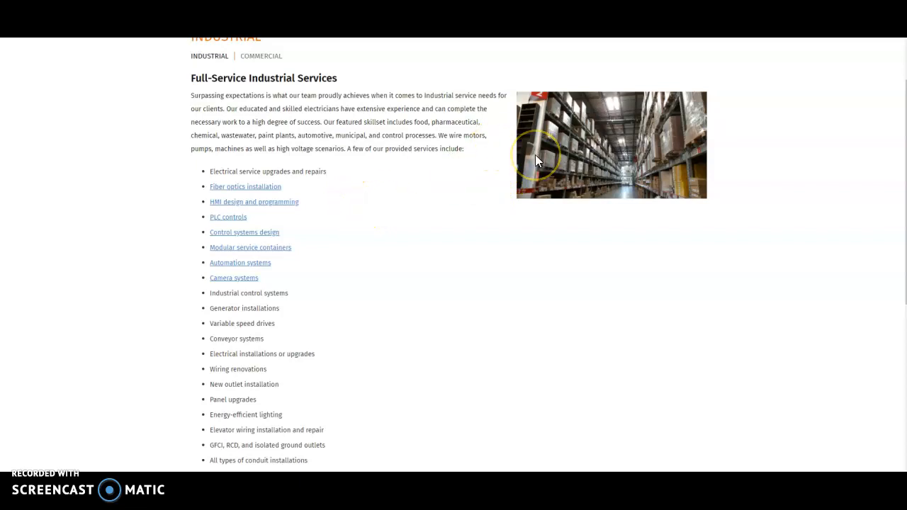
scroll("up", 3)
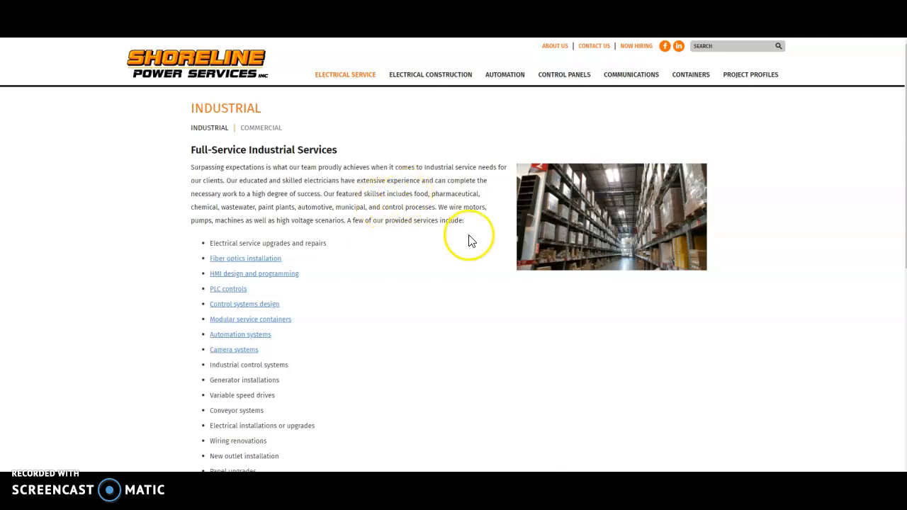
mouse_move(493, 230)
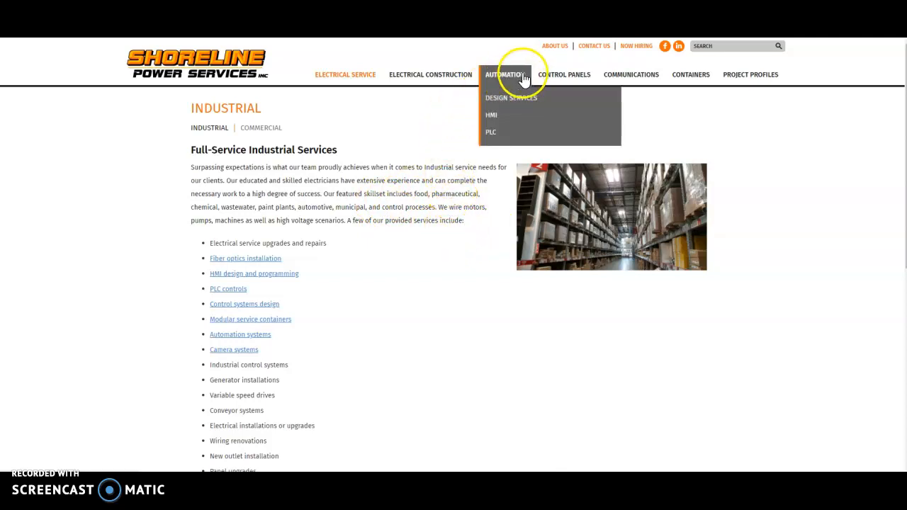
mouse_move(430, 74)
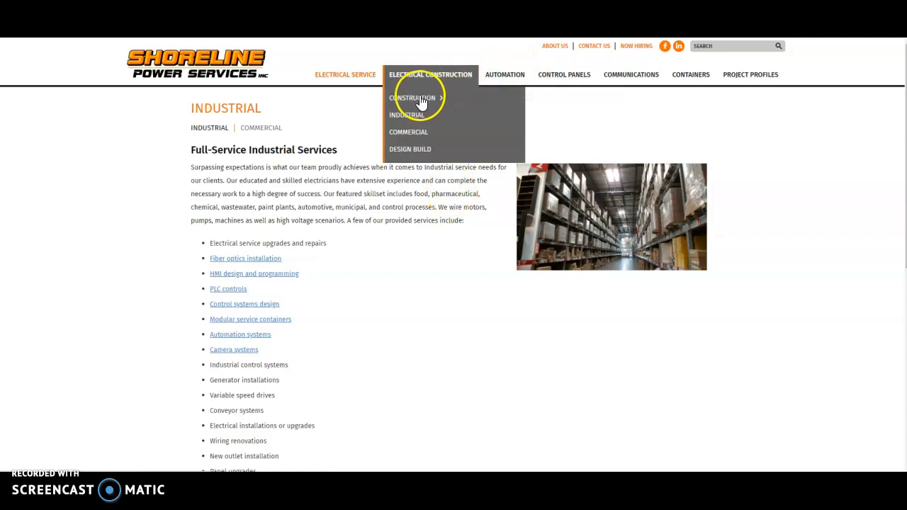
scroll("down", 3)
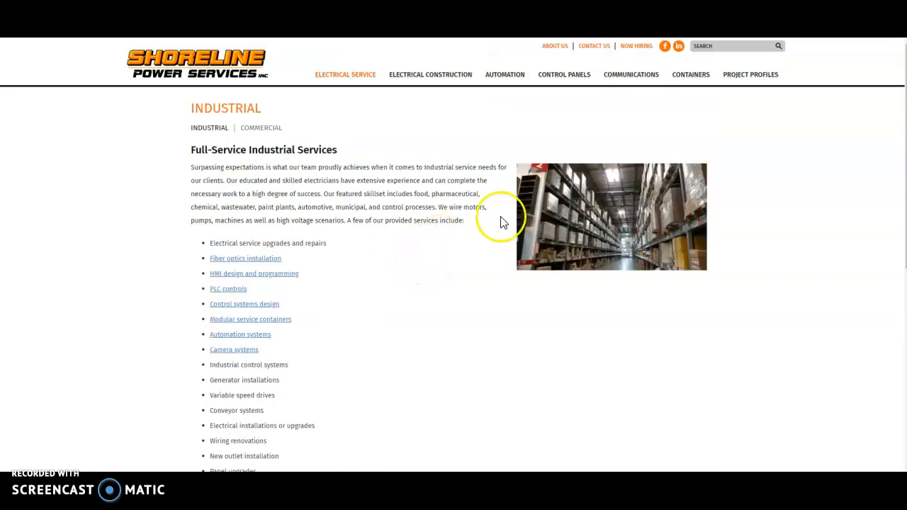
mouse_move(378, 54)
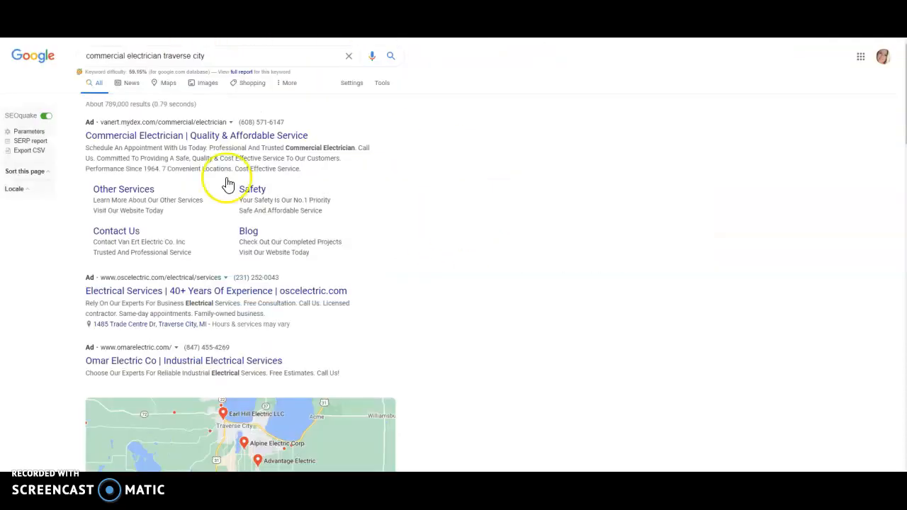
Step: Scroll the 'commercial electrician traverse city' results down to the Traverse City map pack
scroll("down", 3)
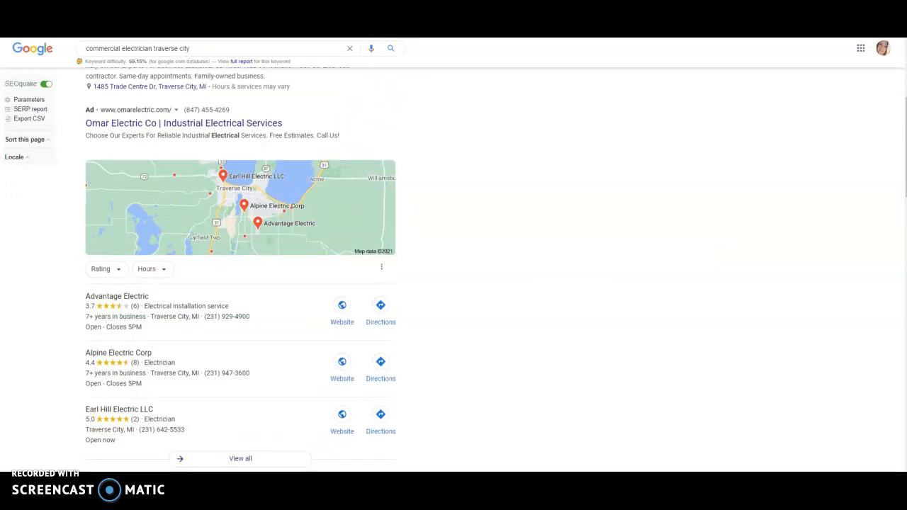
scroll("down", 3)
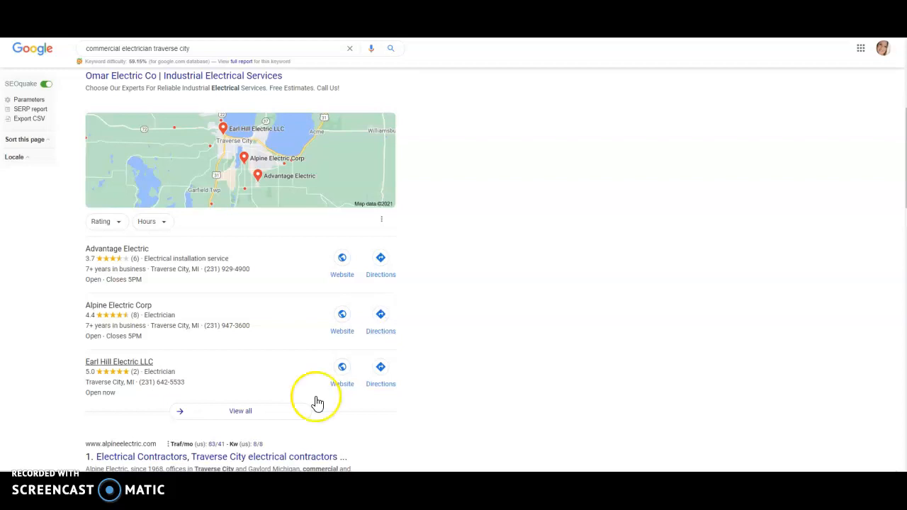
mouse_move(183, 70)
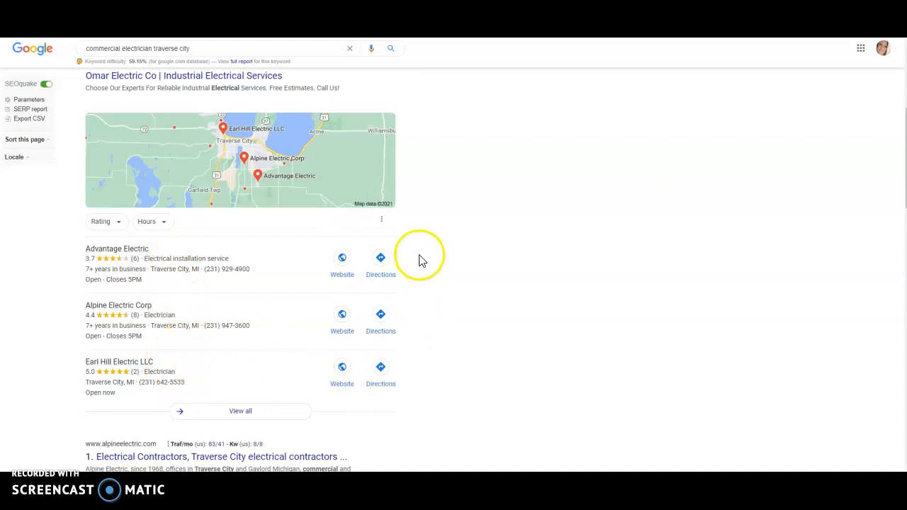
mouse_move(457, 255)
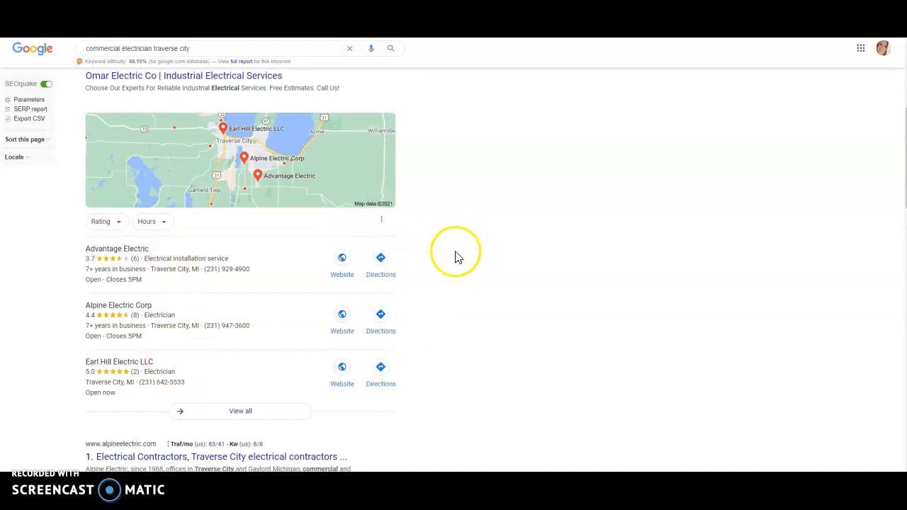
scroll("down", 3)
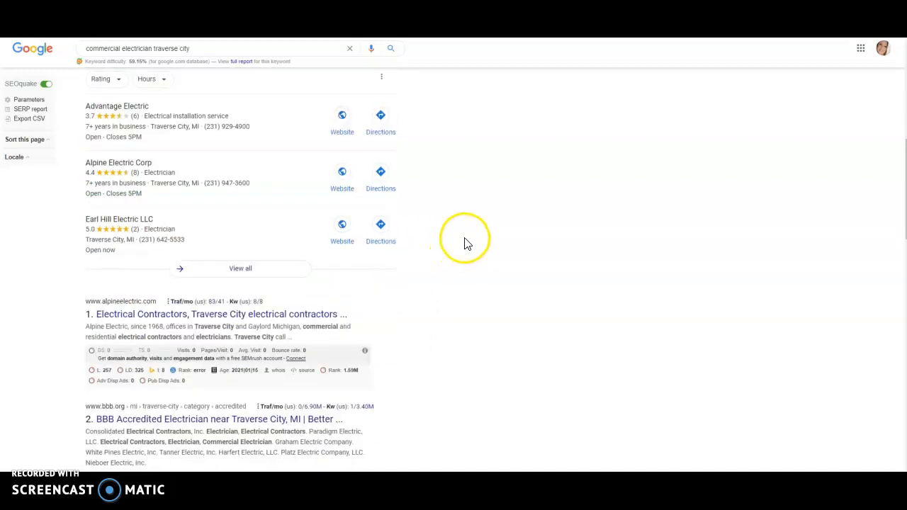
scroll("down", 3)
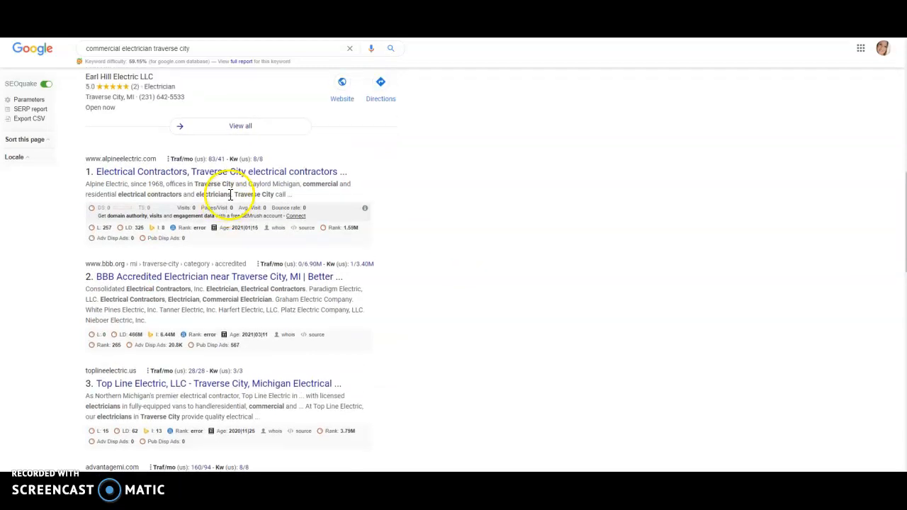
scroll("up", 3)
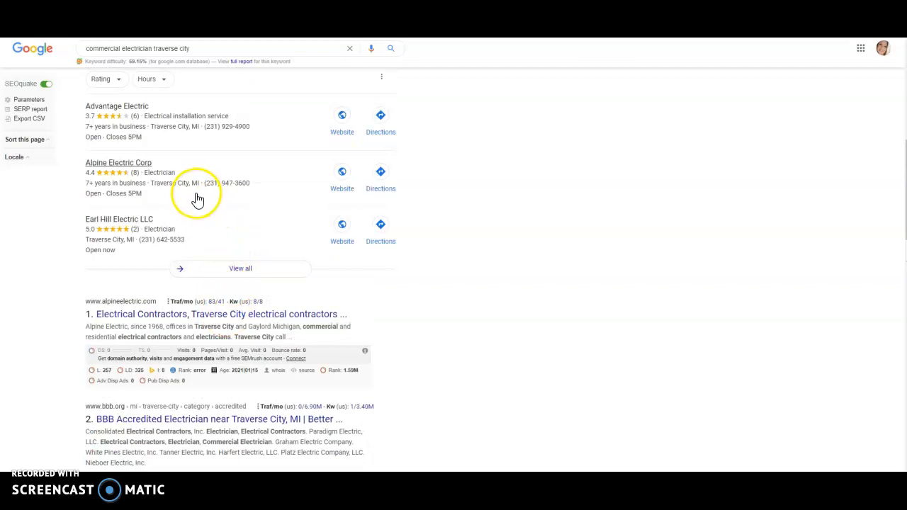
scroll("down", 3)
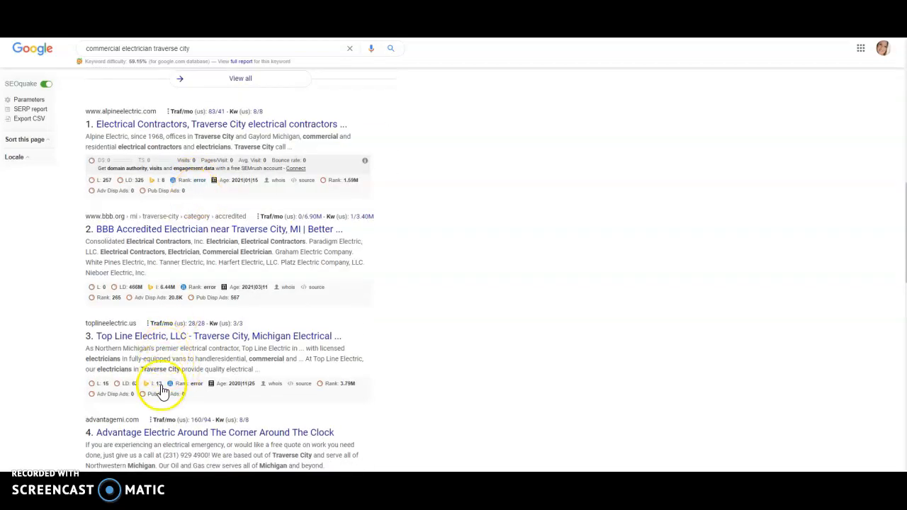
mouse_move(156, 250)
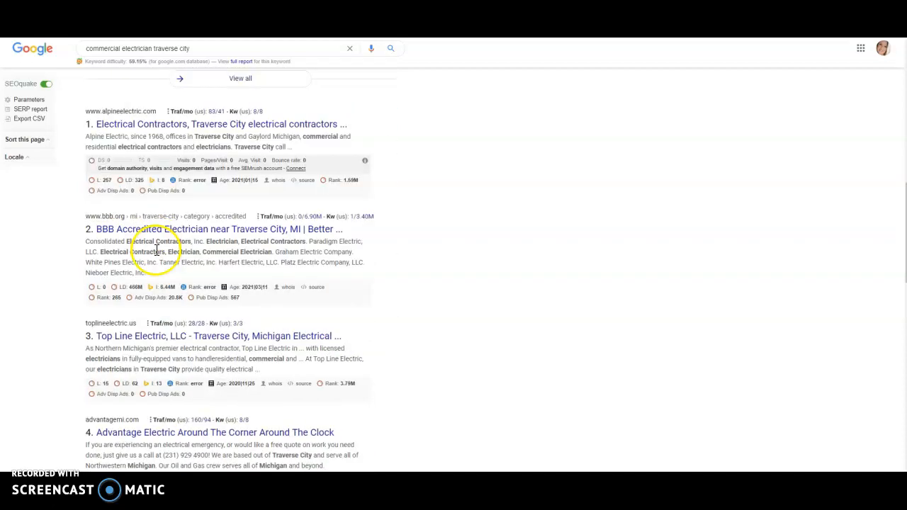
scroll("down", 3)
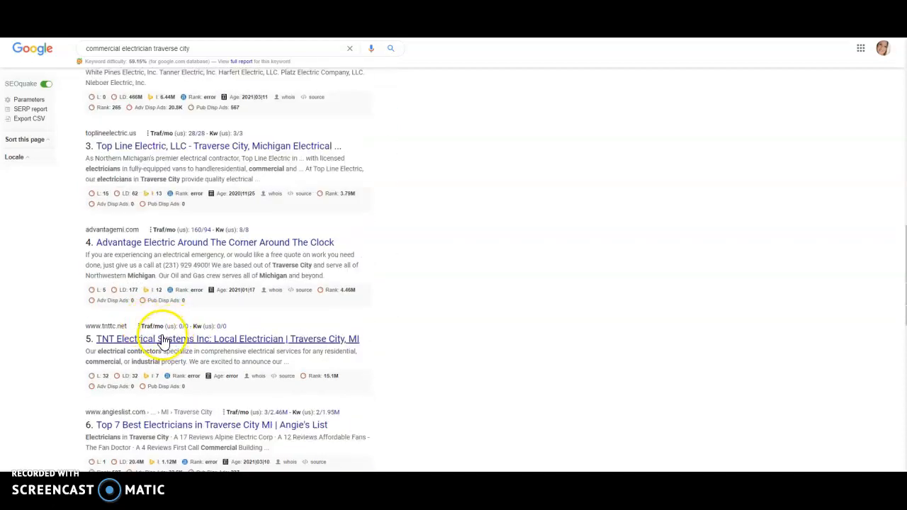
scroll("down", 3)
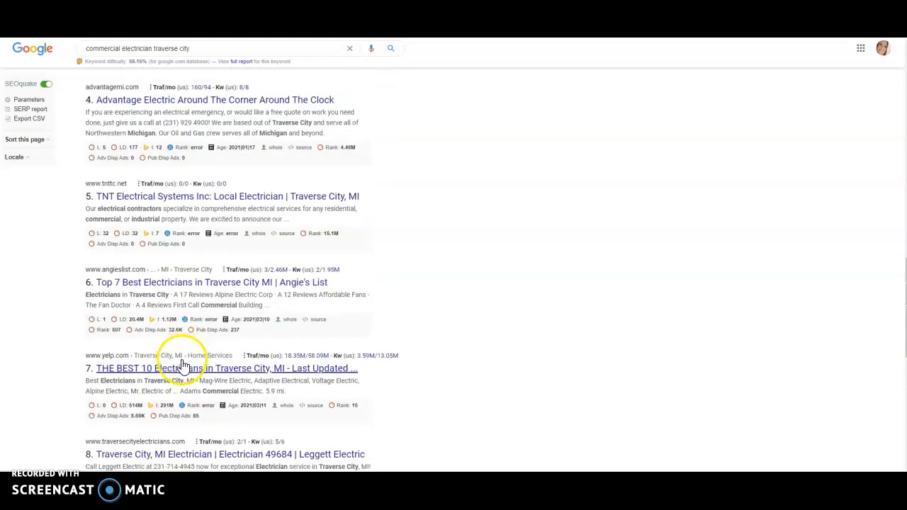
scroll("down", 3)
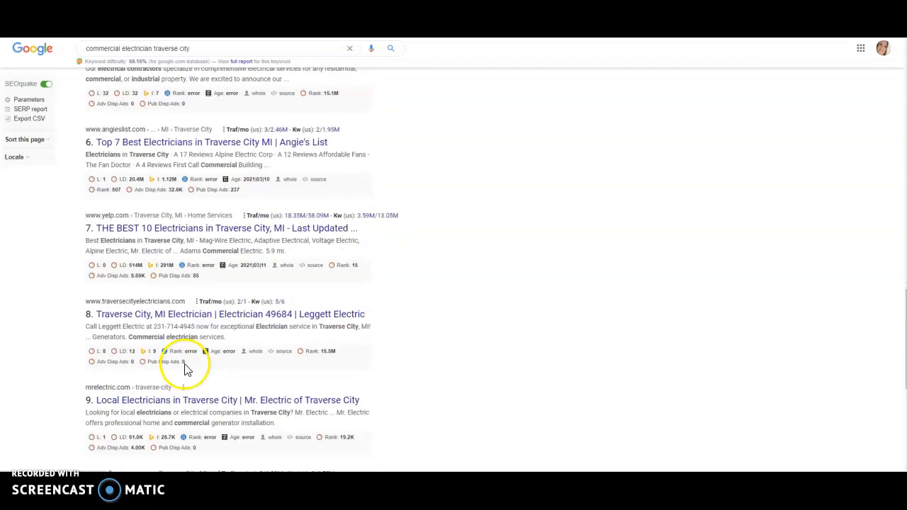
scroll("down", 3)
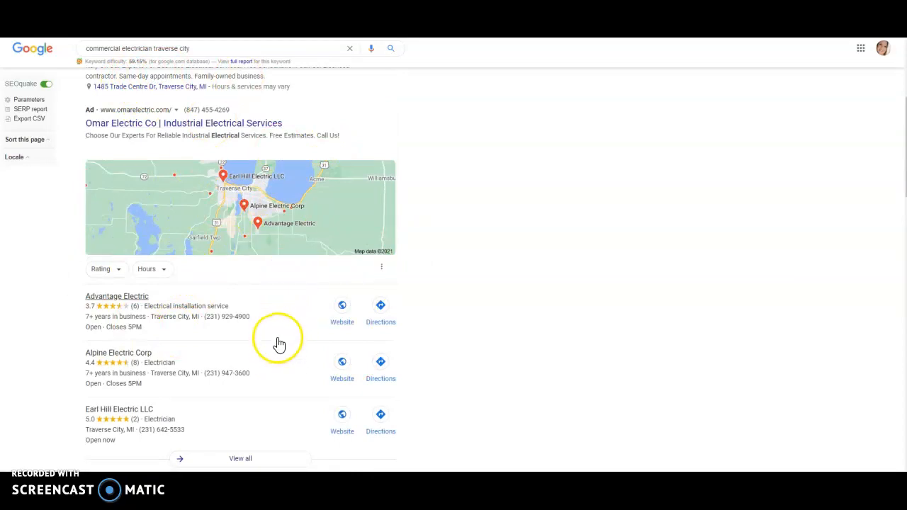
mouse_move(204, 319)
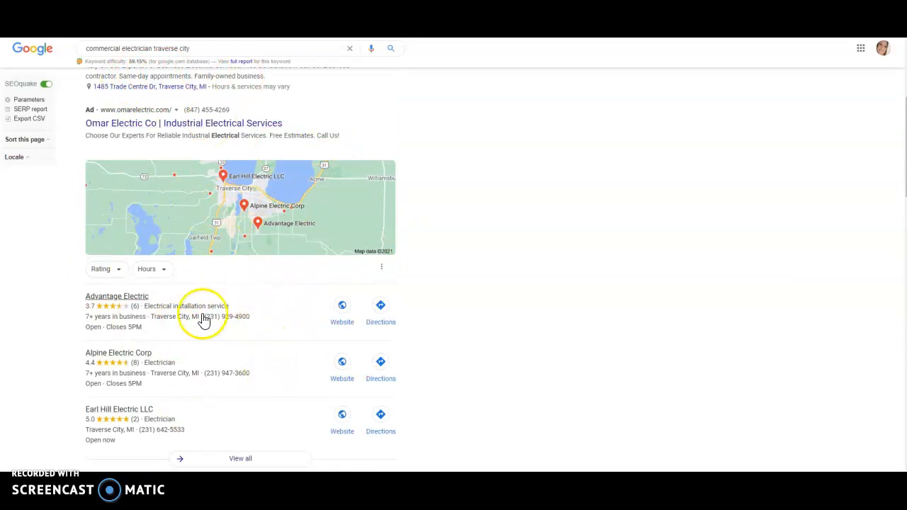
mouse_move(281, 324)
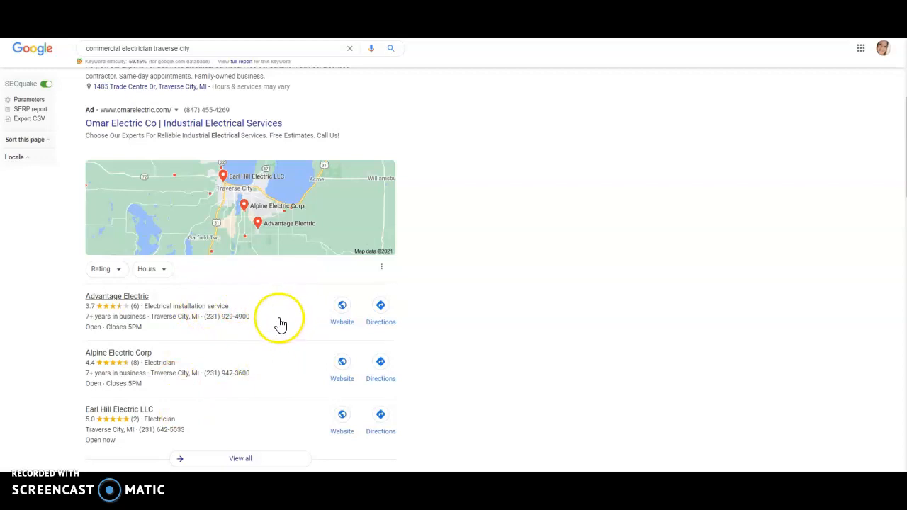
mouse_move(294, 337)
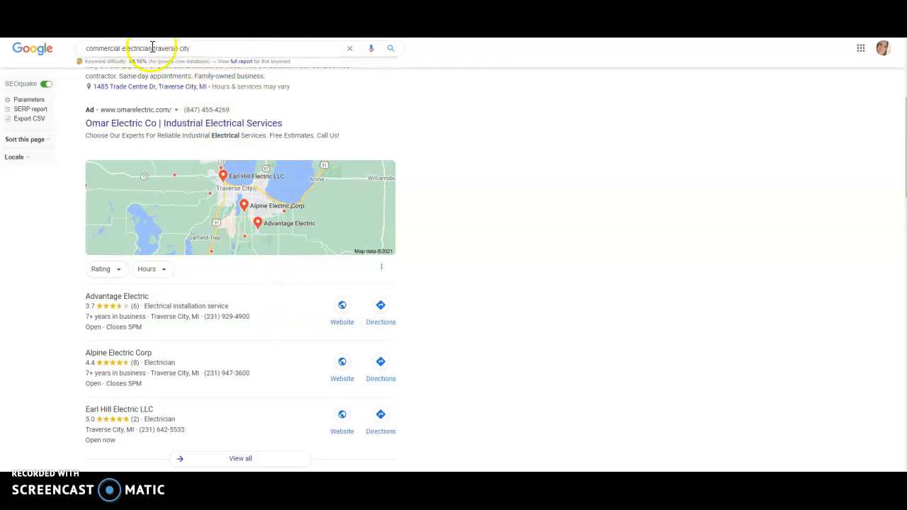
Step: Replace the query with 'commercial electrician grand rapids mi' and scroll the results
double_click(170, 49)
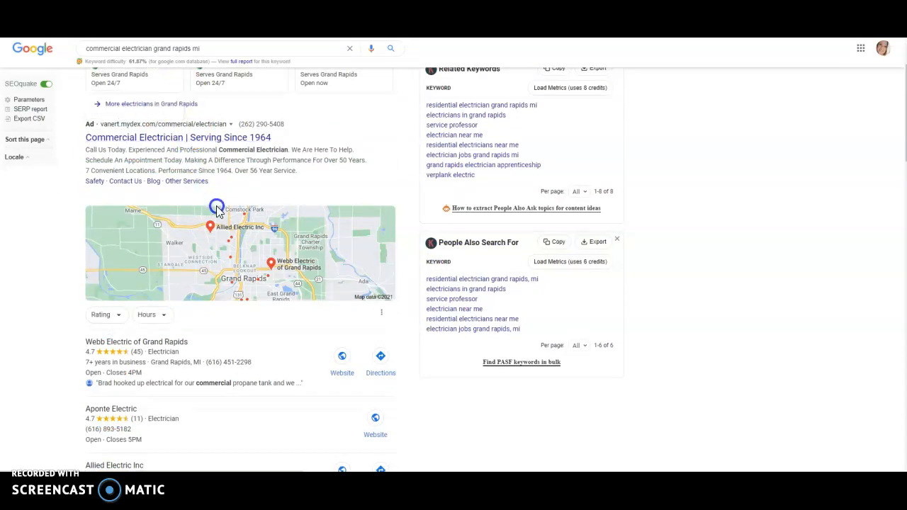
scroll("down", 3)
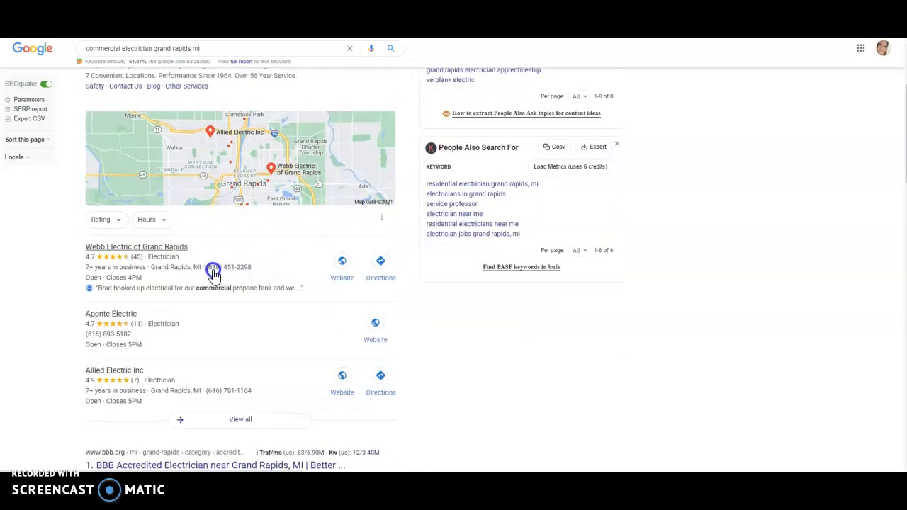
scroll("down", 3)
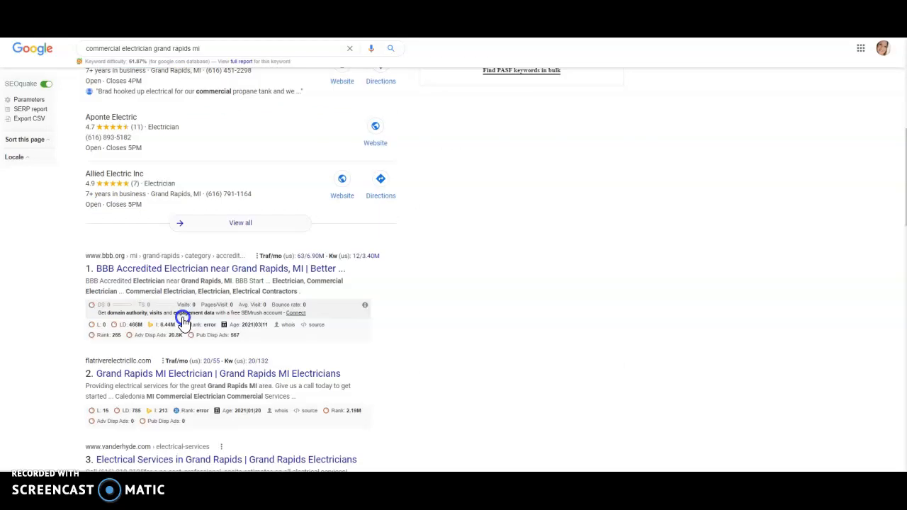
scroll("down", 3)
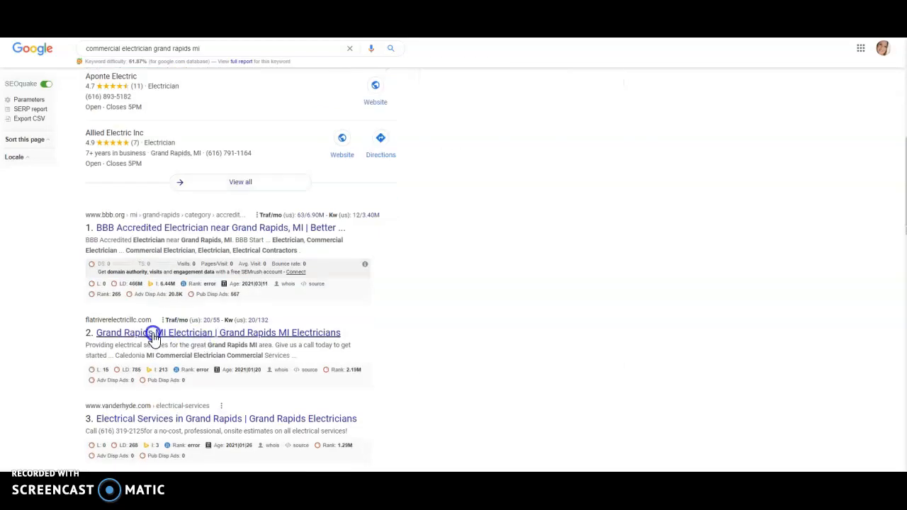
Step: Scroll further through the Grand Rapids results and close the Related Keywords box
scroll("down", 3)
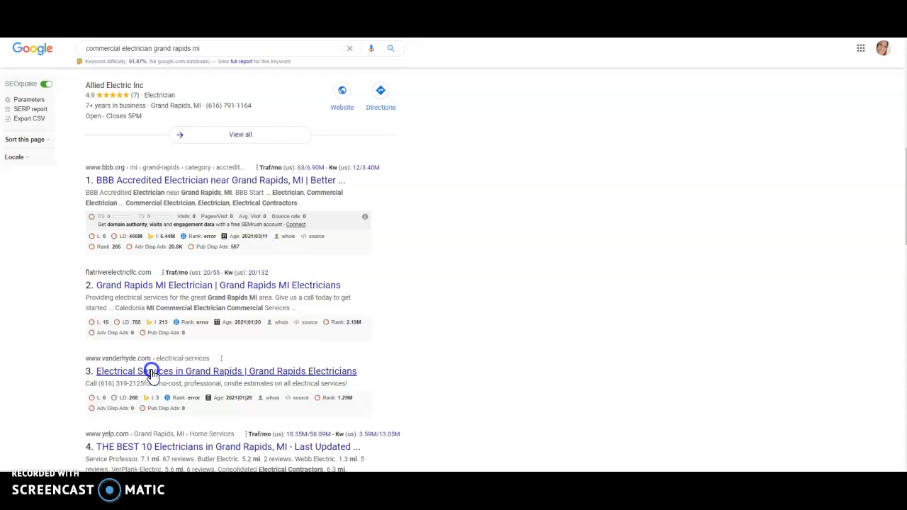
scroll("down", 3)
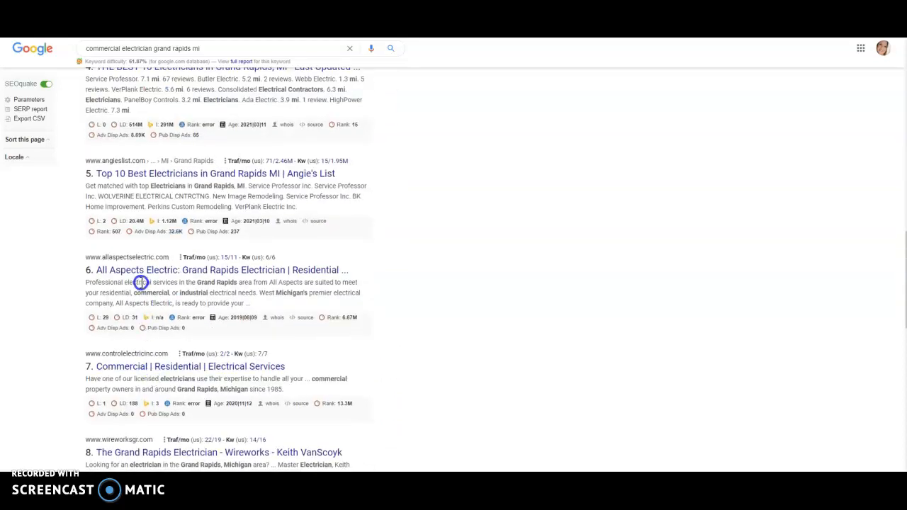
scroll("down", 3)
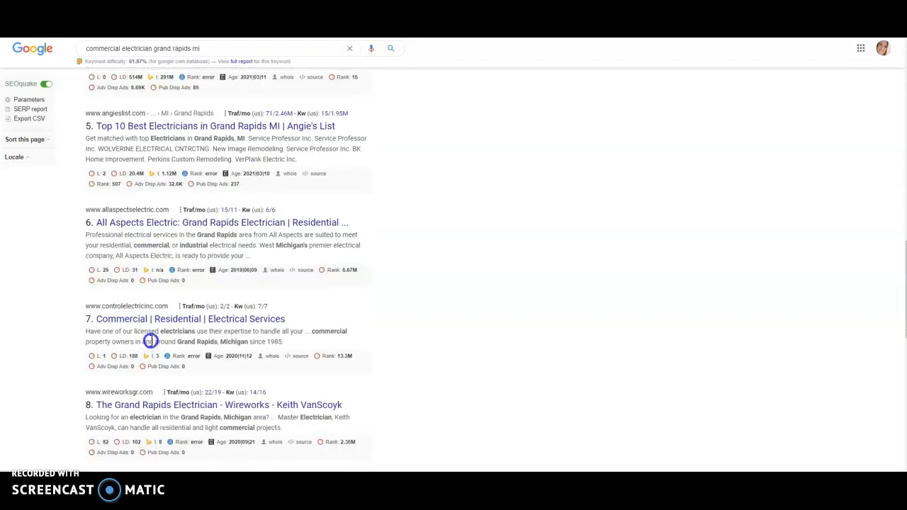
scroll("down", 3)
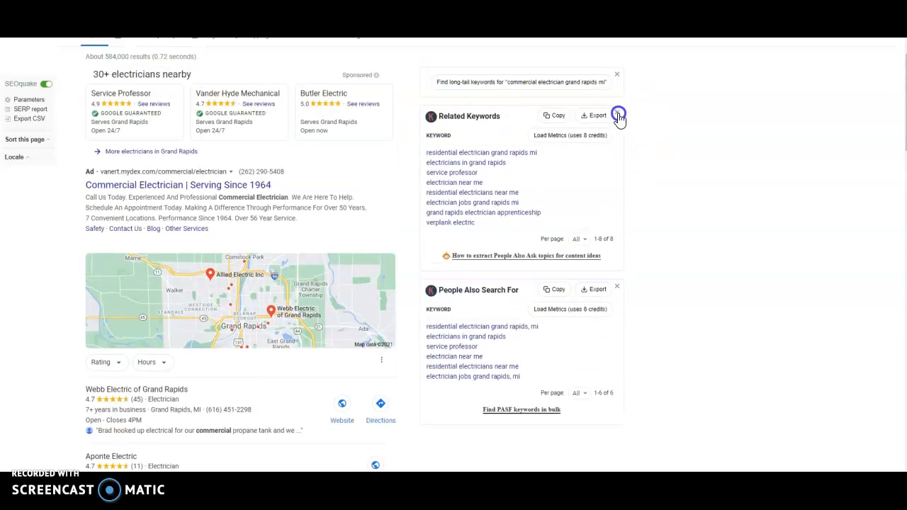
left_click(597, 115)
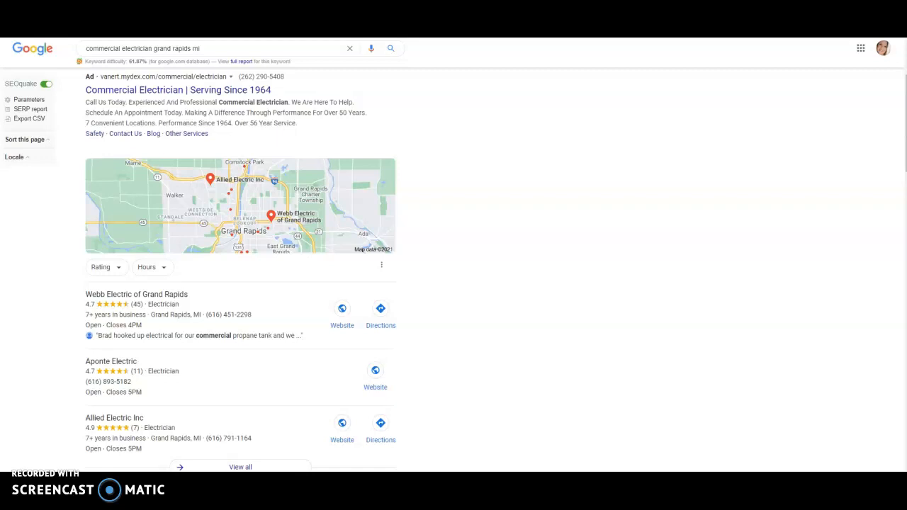
Step: Search 'shoreline power services williamsburg mi' and scroll to its business profile panel
type("shoreline power services williamsburg mi")
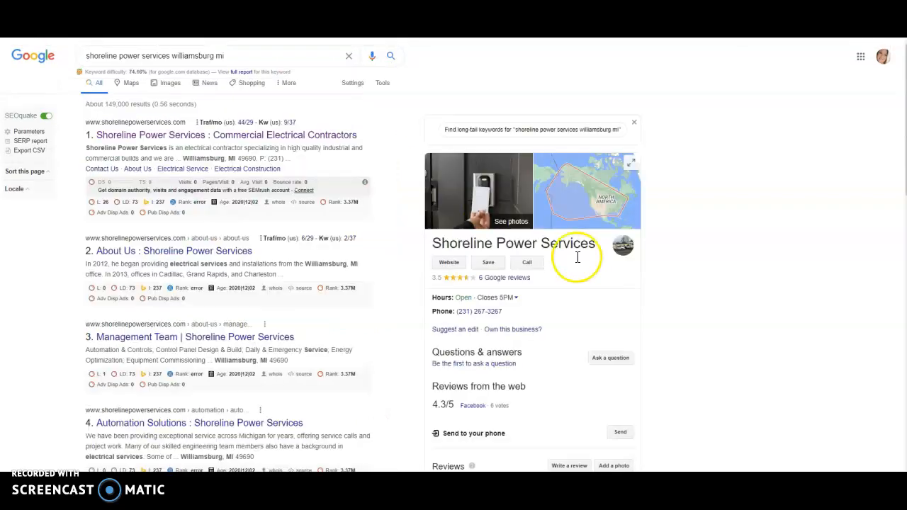
type("commercial electrician grand rapids mi")
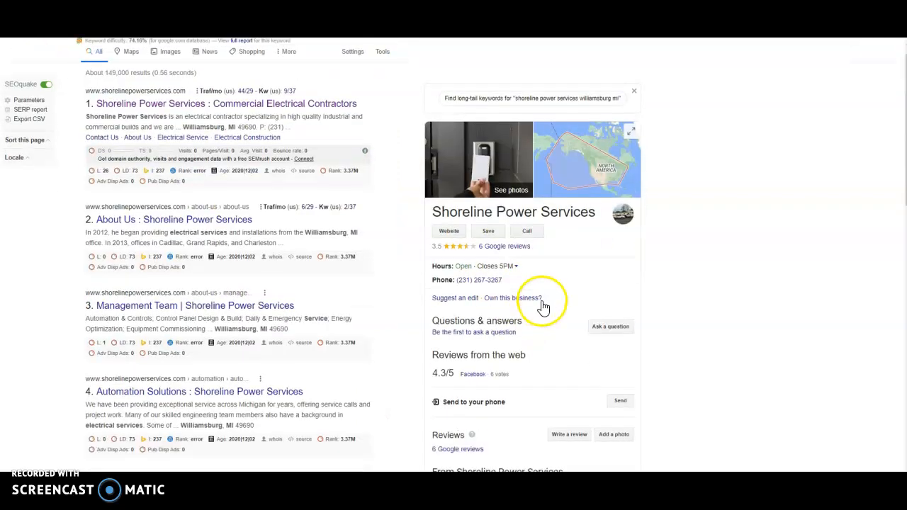
scroll("down", 3)
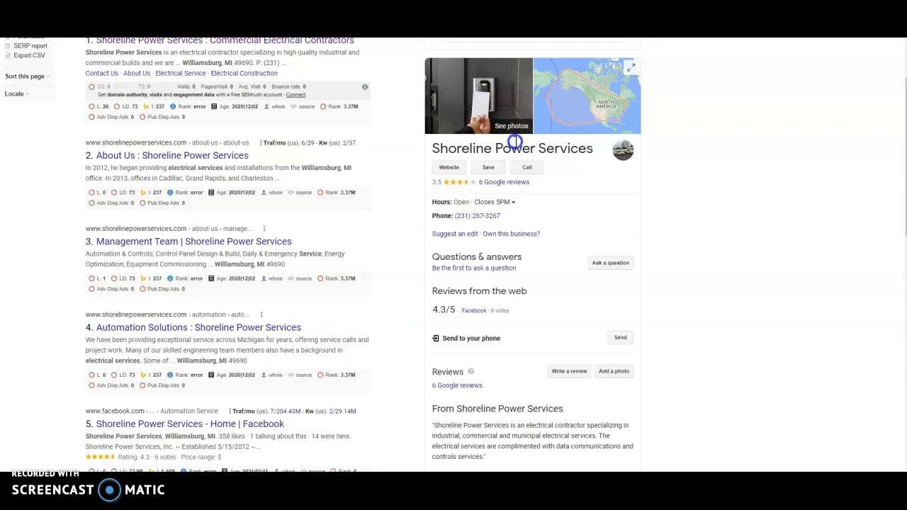
left_click(511, 125)
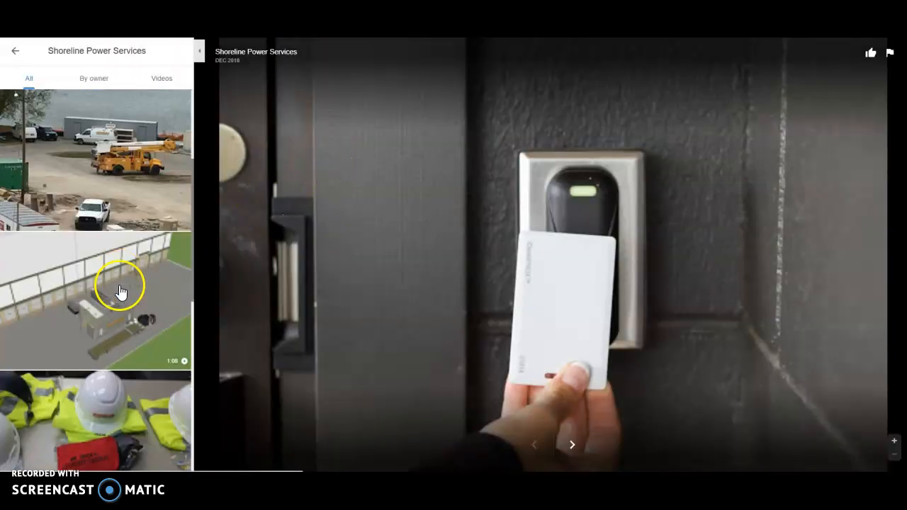
scroll("down", 3)
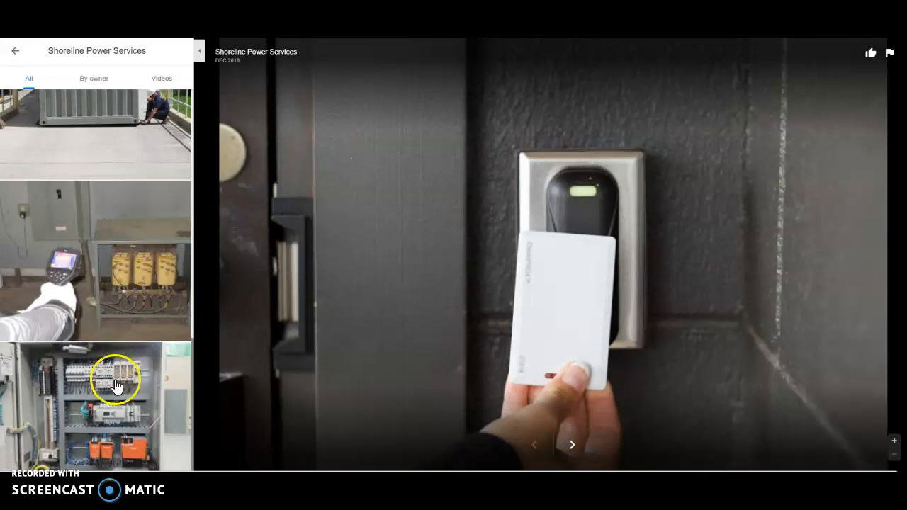
left_click(572, 444)
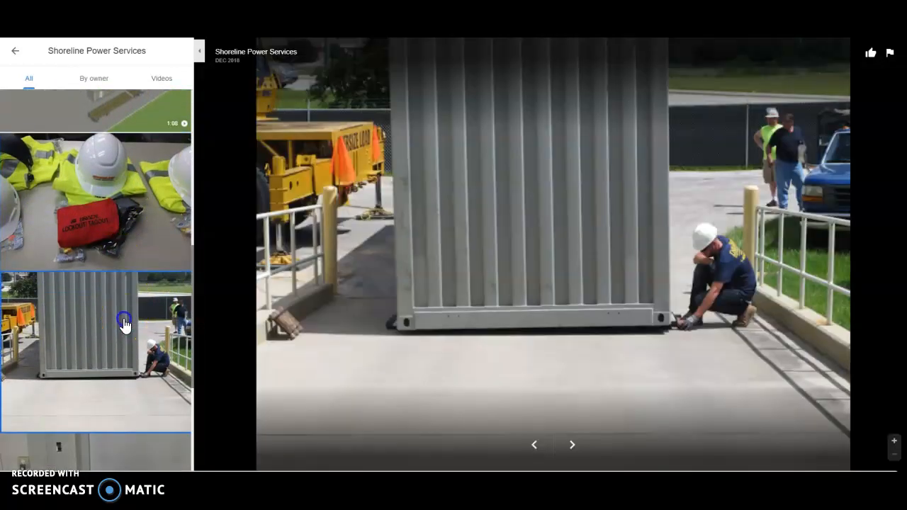
scroll("down", 3)
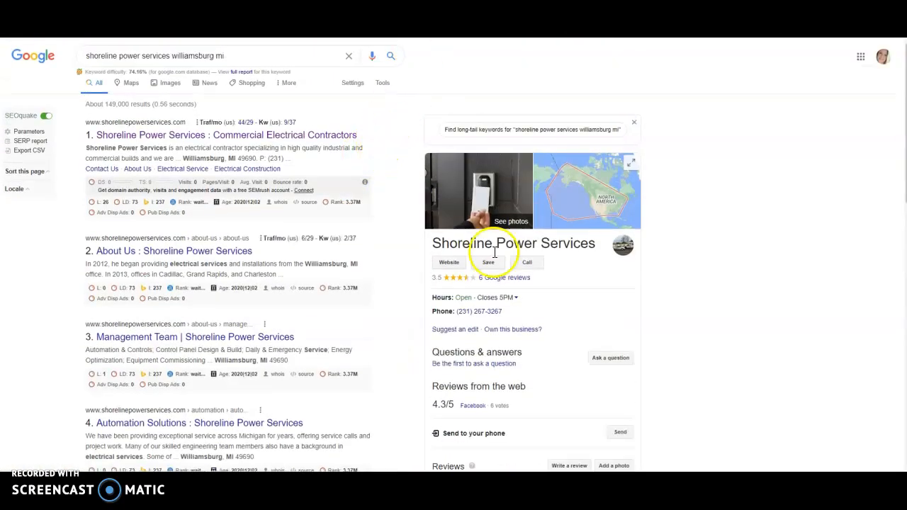
mouse_move(572, 281)
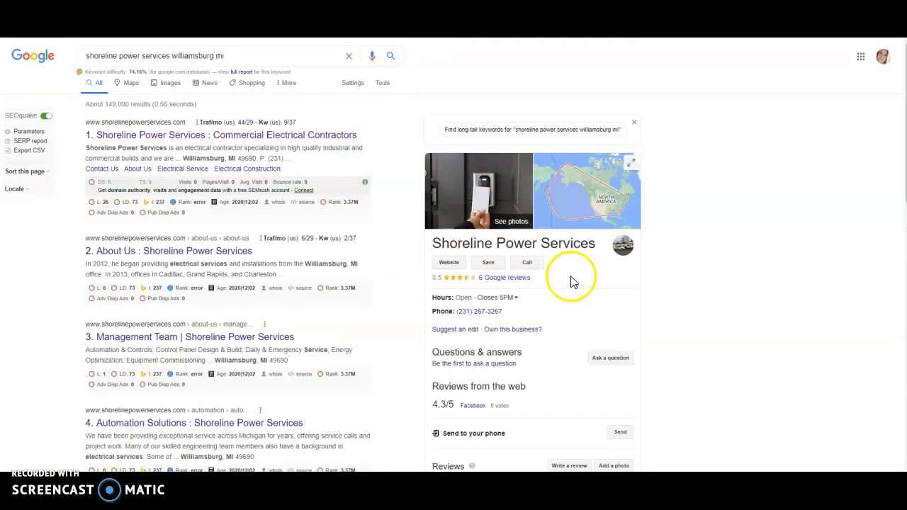
mouse_move(591, 294)
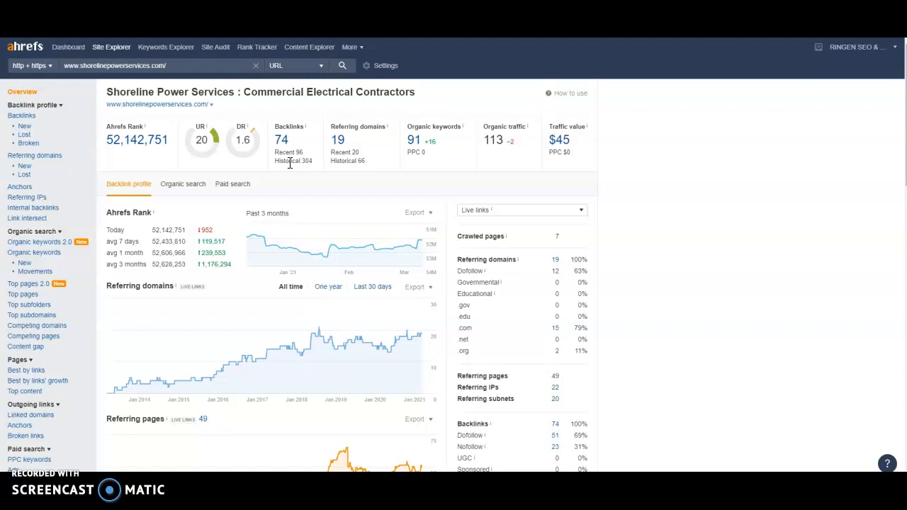
mouse_move(337, 149)
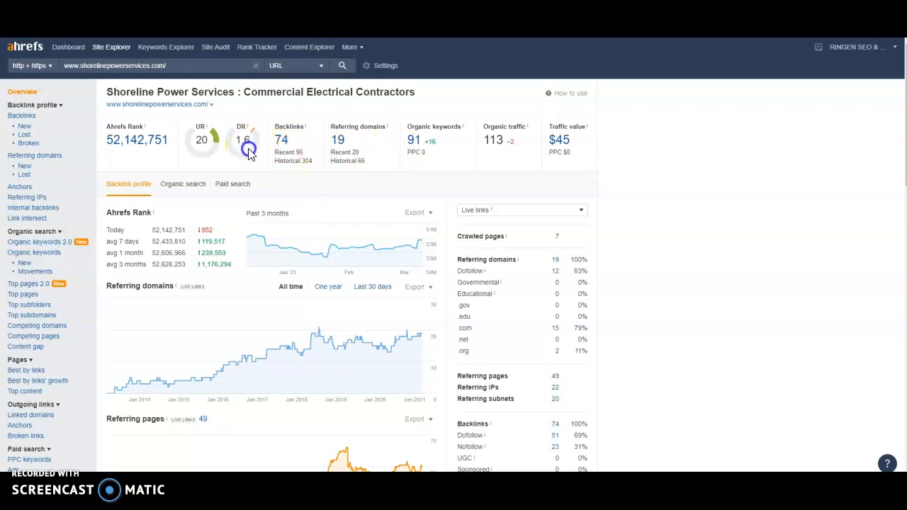
mouse_move(257, 131)
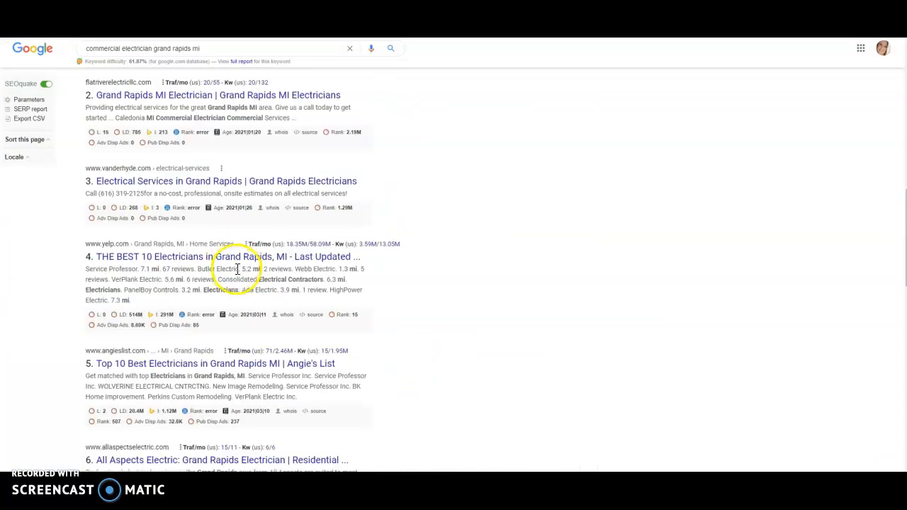
Step: Scroll the Grand Rapids results past the tenth listing to the bottom ads
scroll("down", 3)
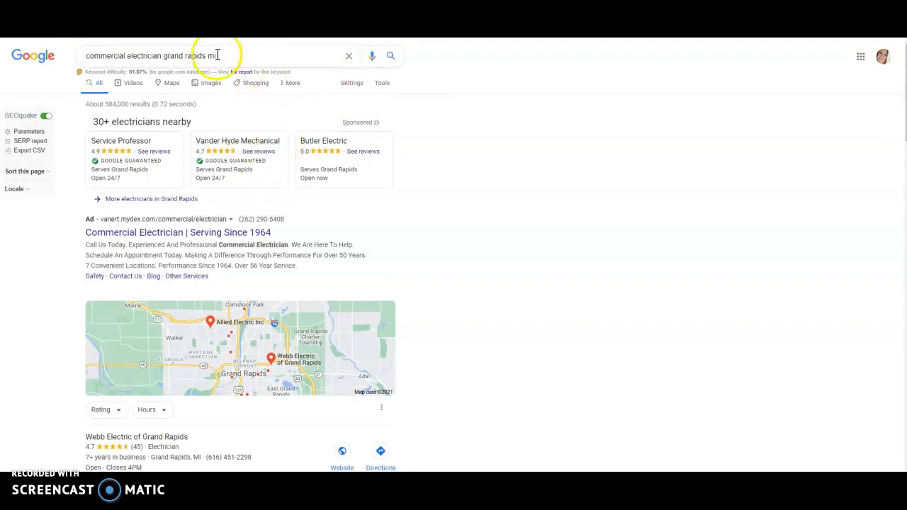
scroll("down", 3)
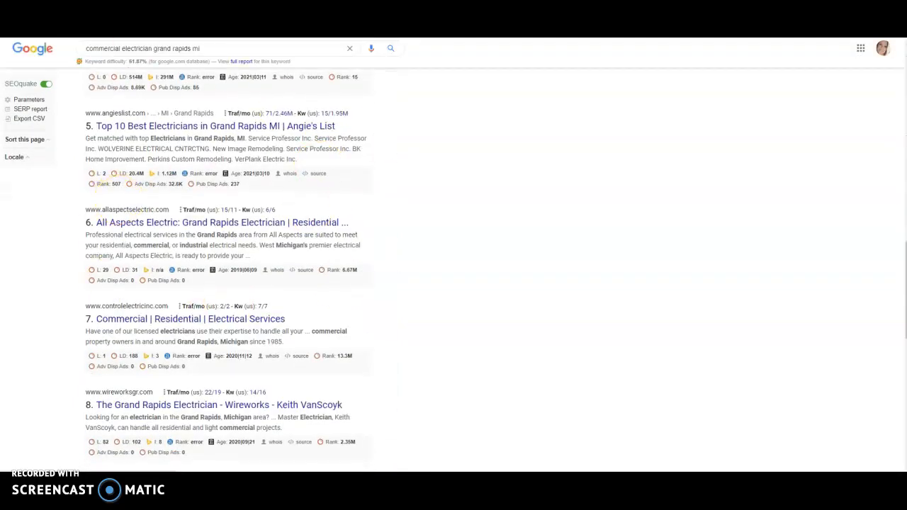
scroll("down", 3)
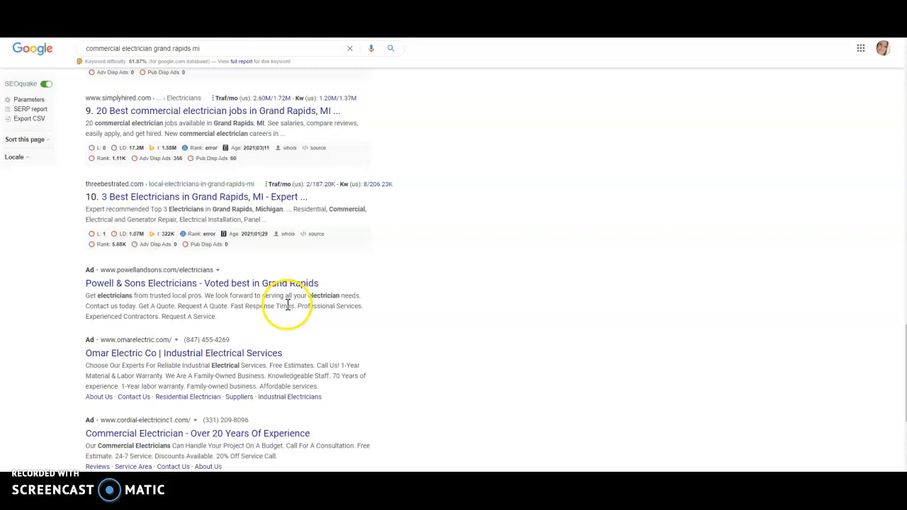